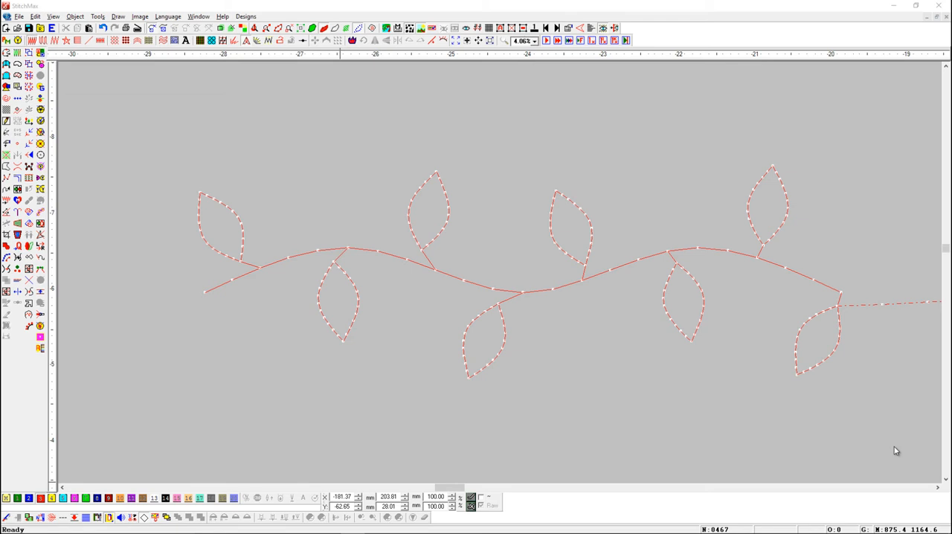
mouse_move(871, 450)
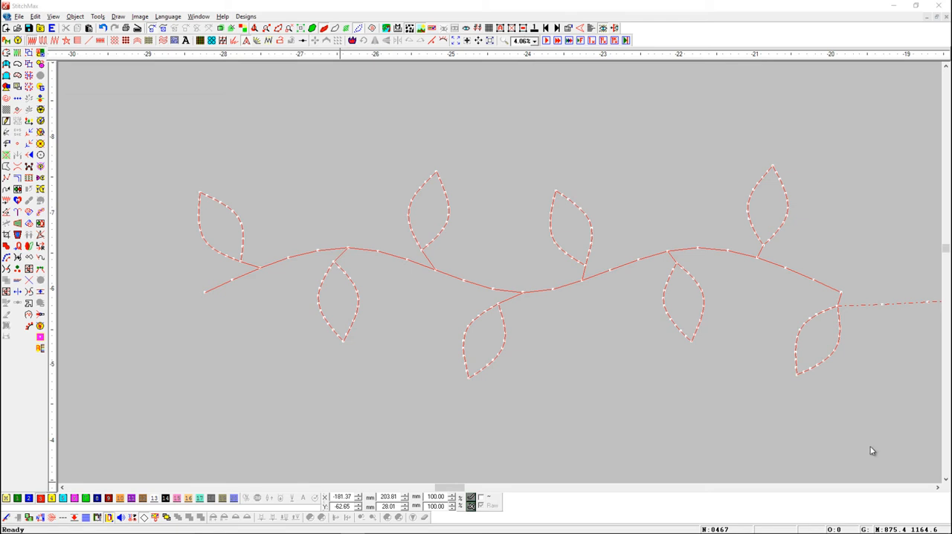
mouse_move(886, 249)
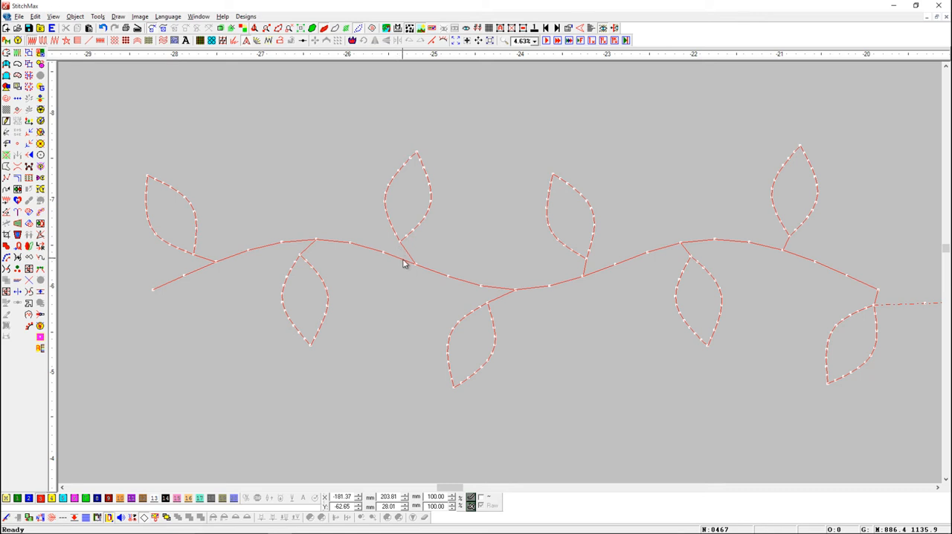
Step: Set the main vine line's Stitch Length to 1 mm in Line Filling Parameters
left_click(404, 265)
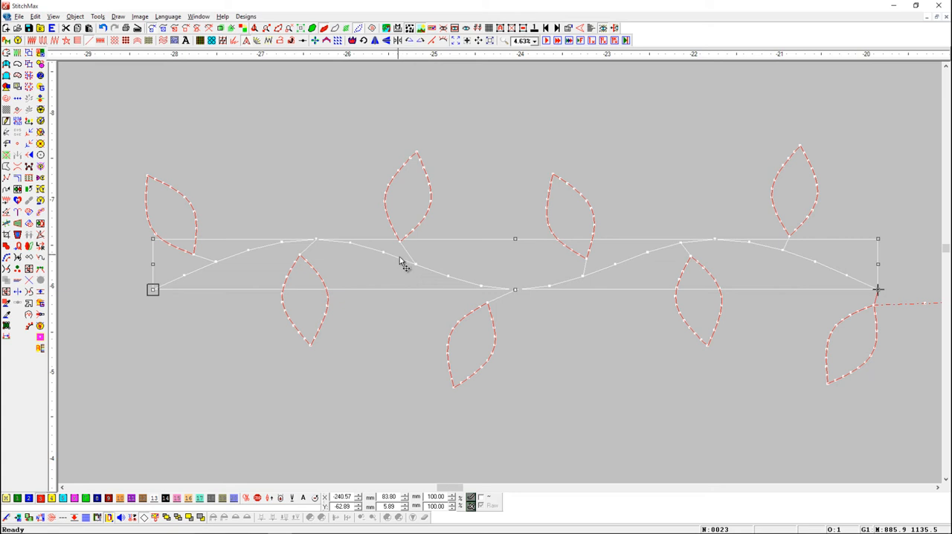
key("f")
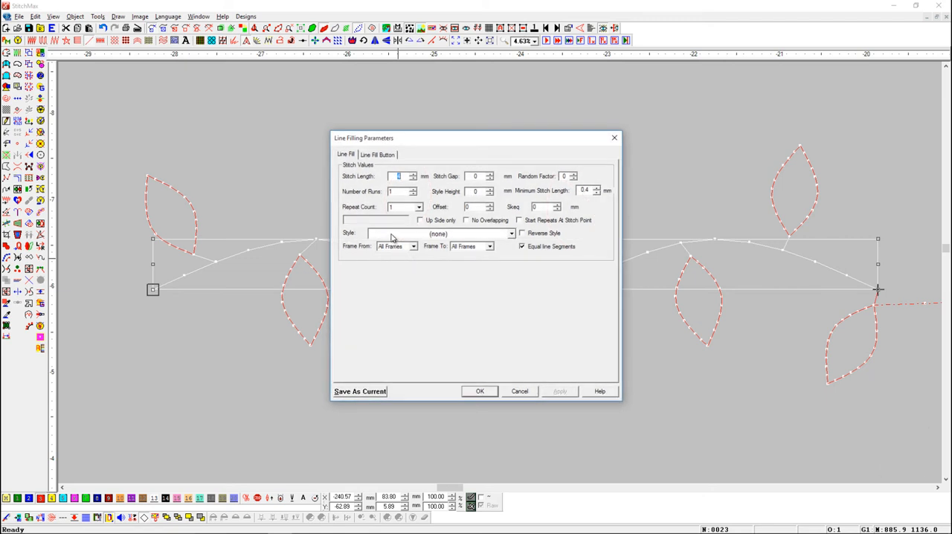
type("1")
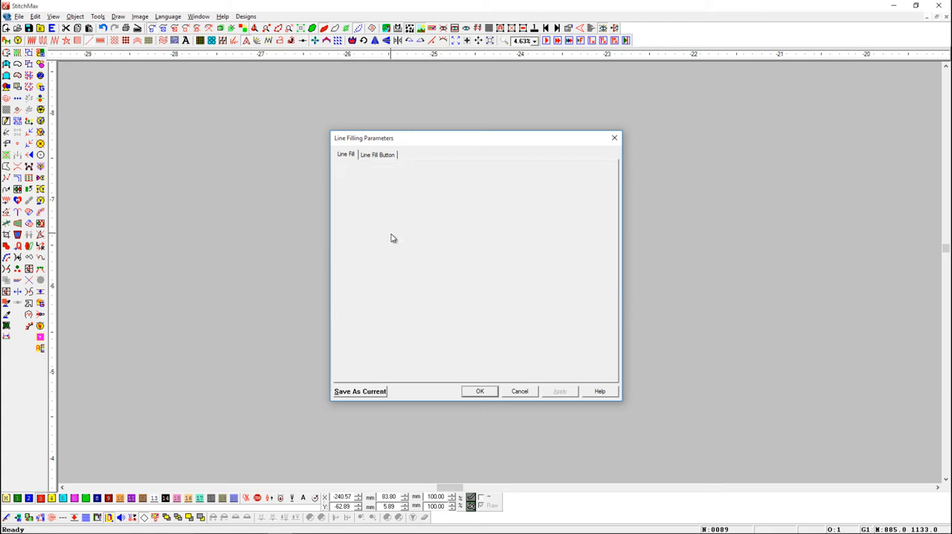
left_click(479, 391)
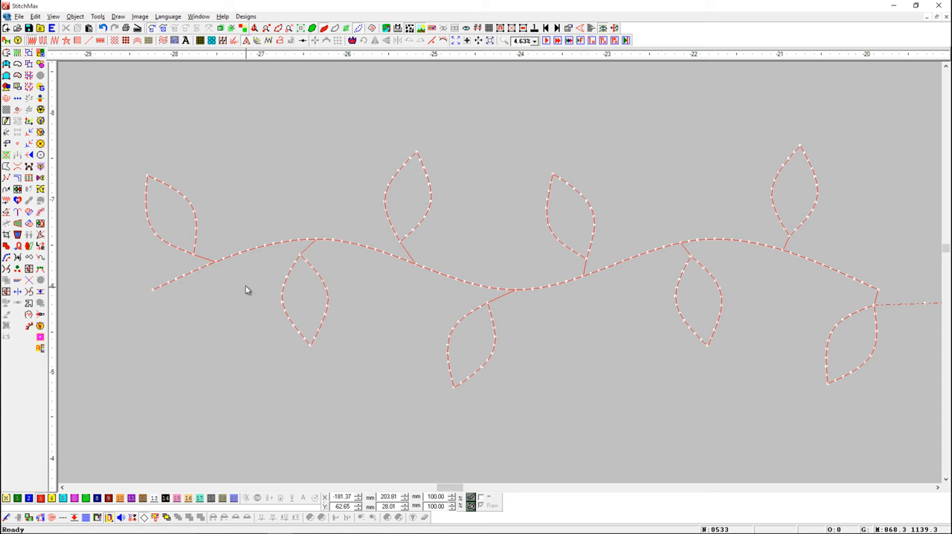
mouse_move(217, 267)
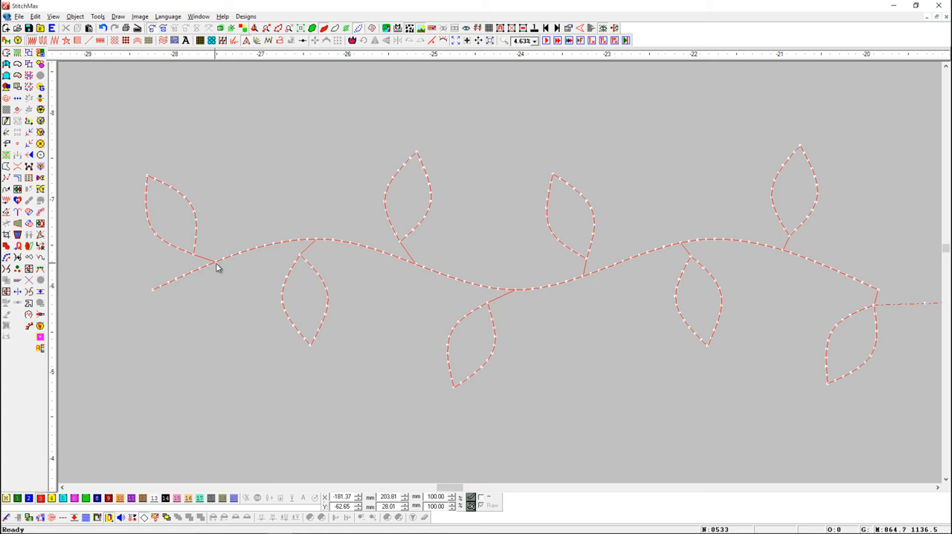
mouse_move(368, 266)
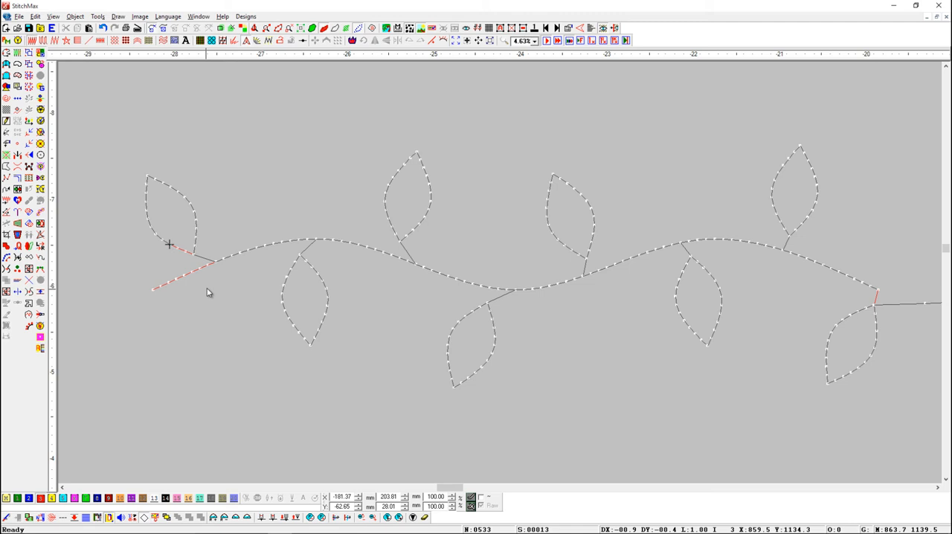
mouse_move(206, 274)
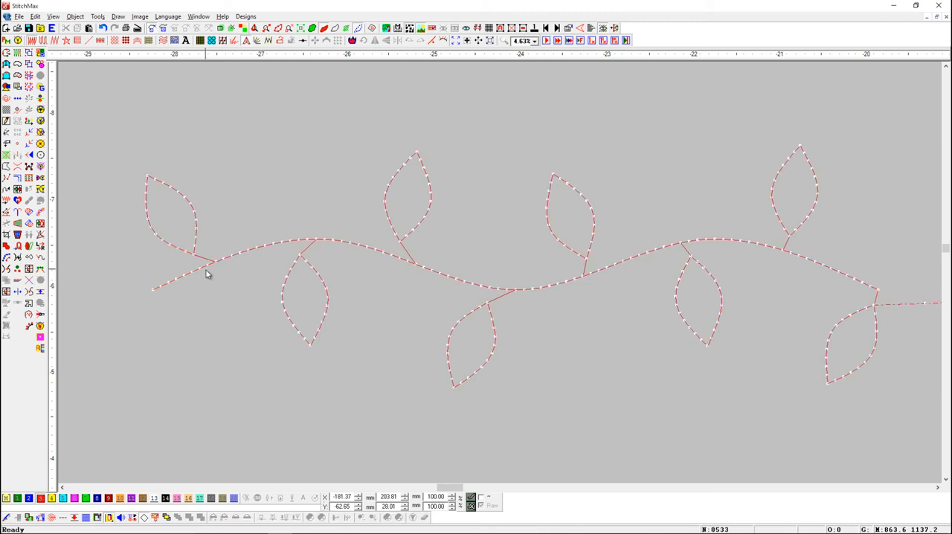
Step: Select the main vine line to prepare adjusting the leaf attachments
left_click(209, 273)
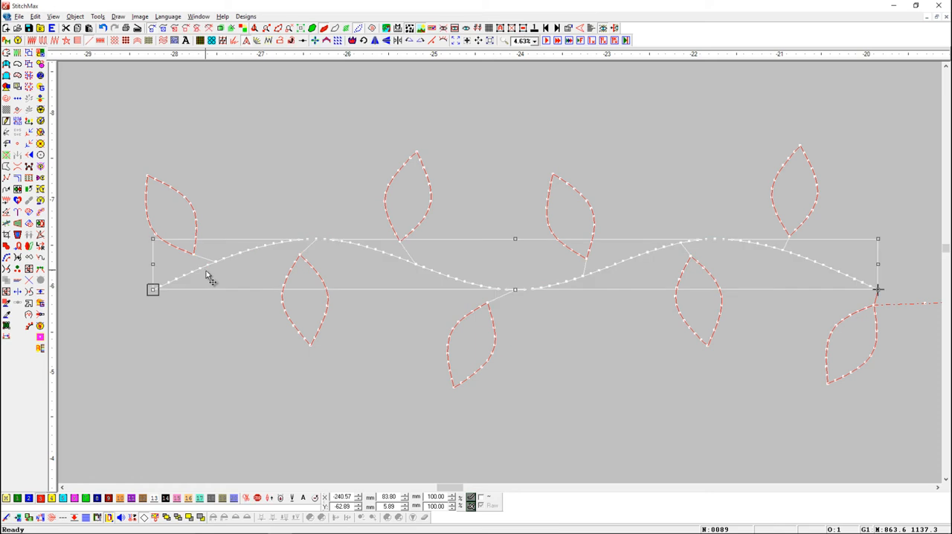
mouse_move(201, 279)
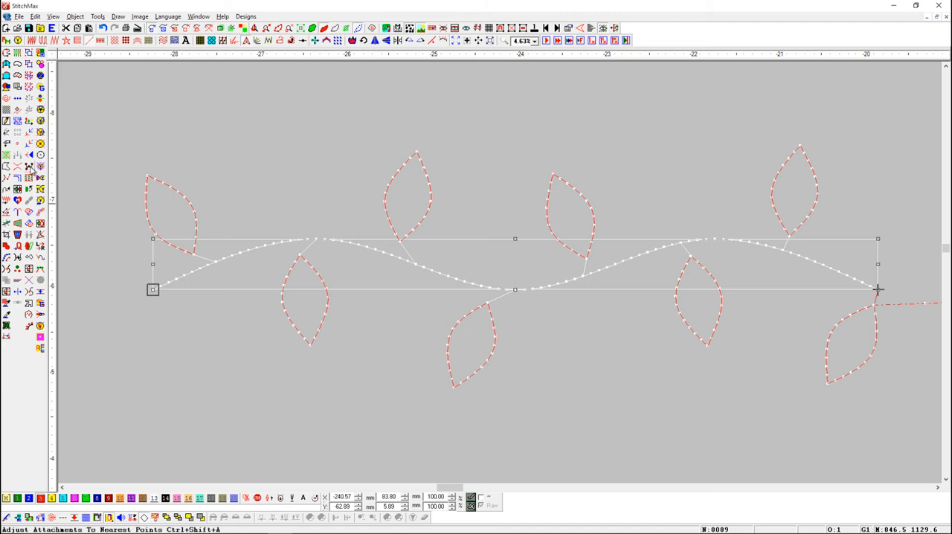
mouse_move(30, 167)
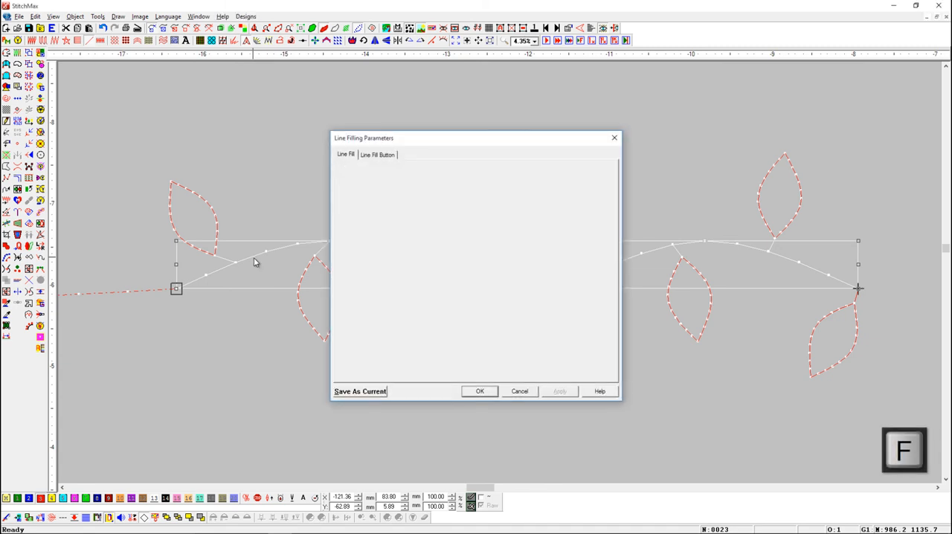
Step: Confirm the vine line's Line Filling Parameters to reapply the short stitch length
left_click(479, 391)
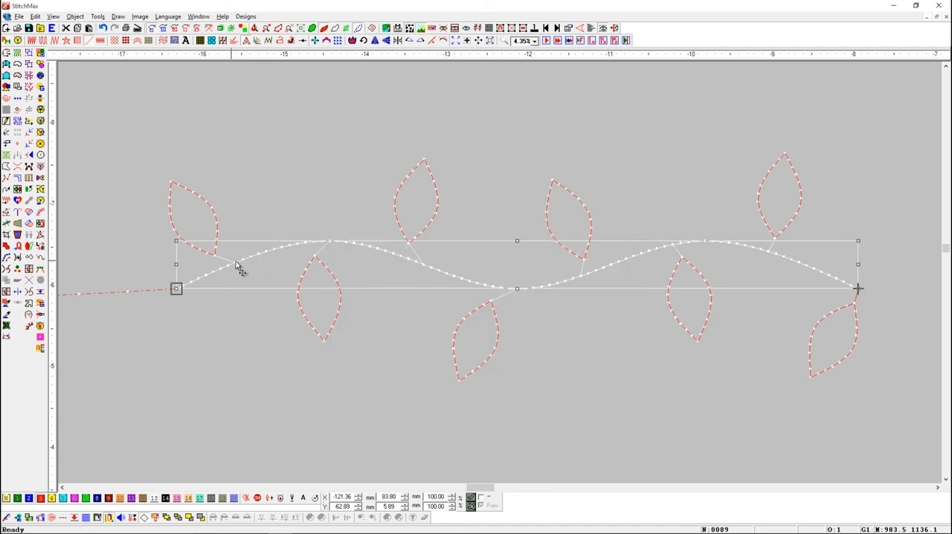
mouse_move(454, 274)
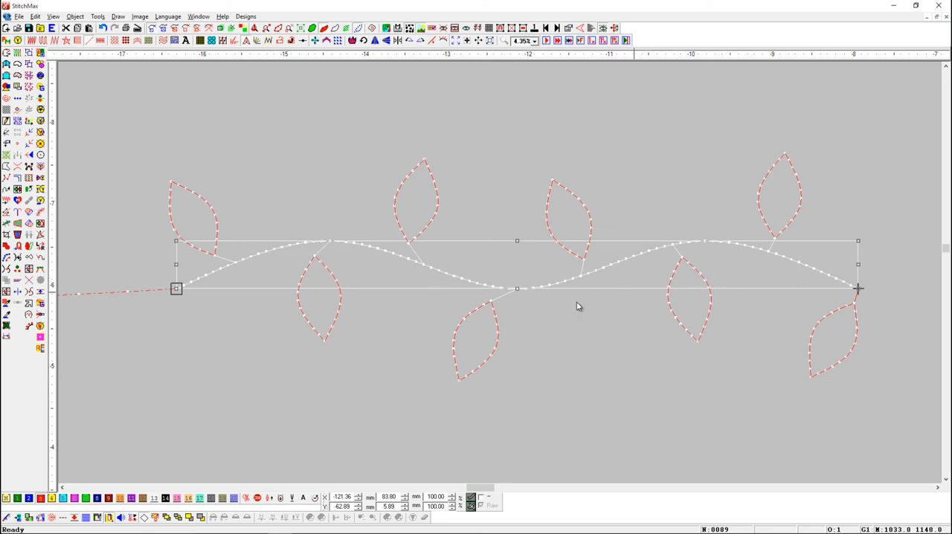
Step: Snap the leaves to the vine line's nearest needle points with Ctrl+Shift+A
key("ctrl+shift+a")
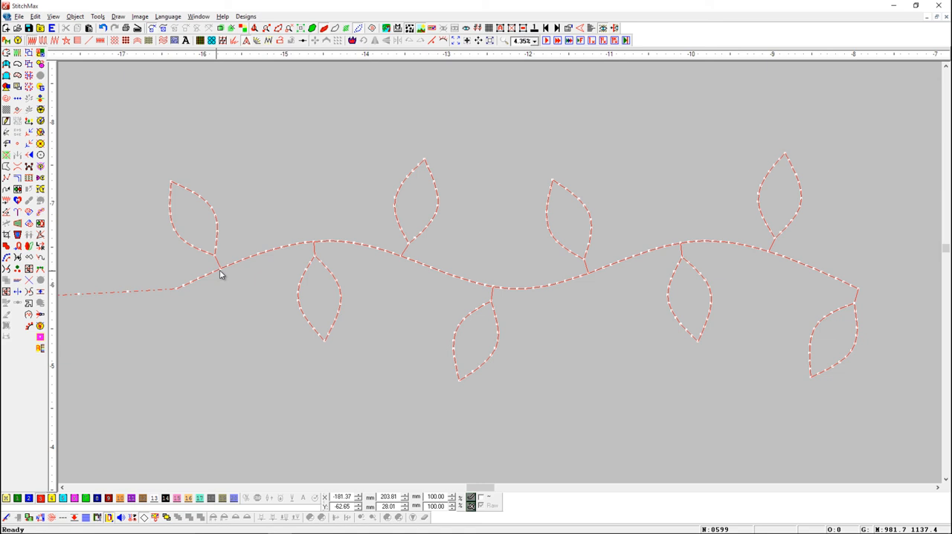
mouse_move(695, 244)
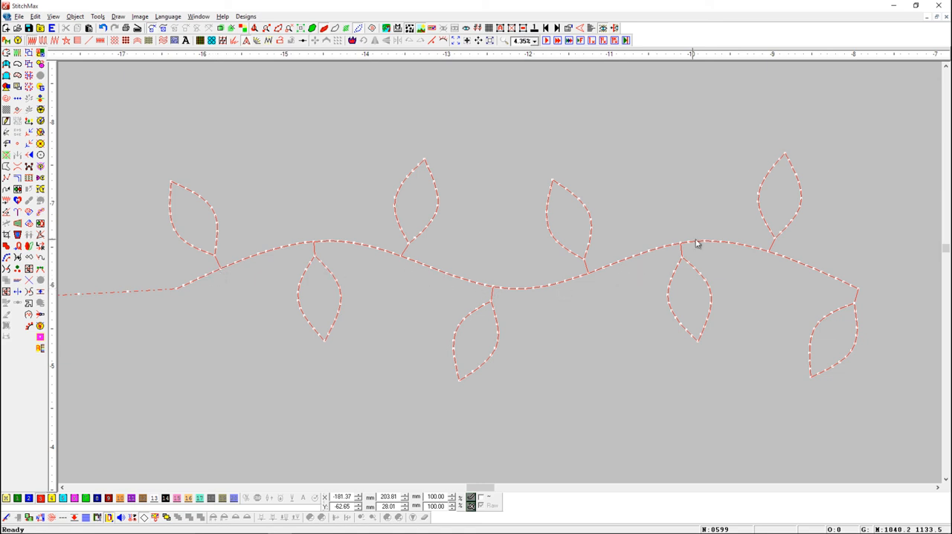